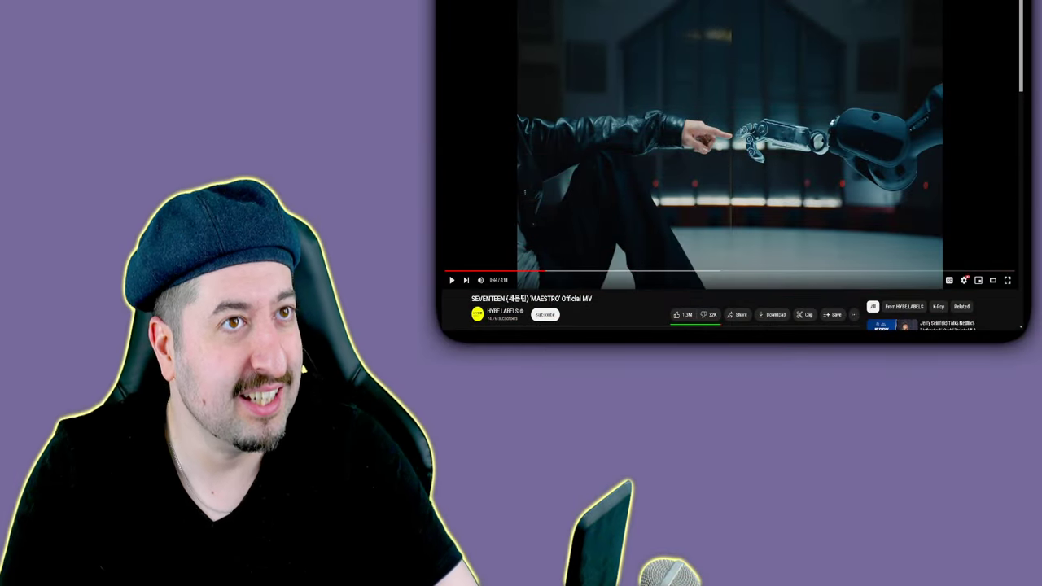
{"action": "mouse_move", "coordinate": [548, 270]}
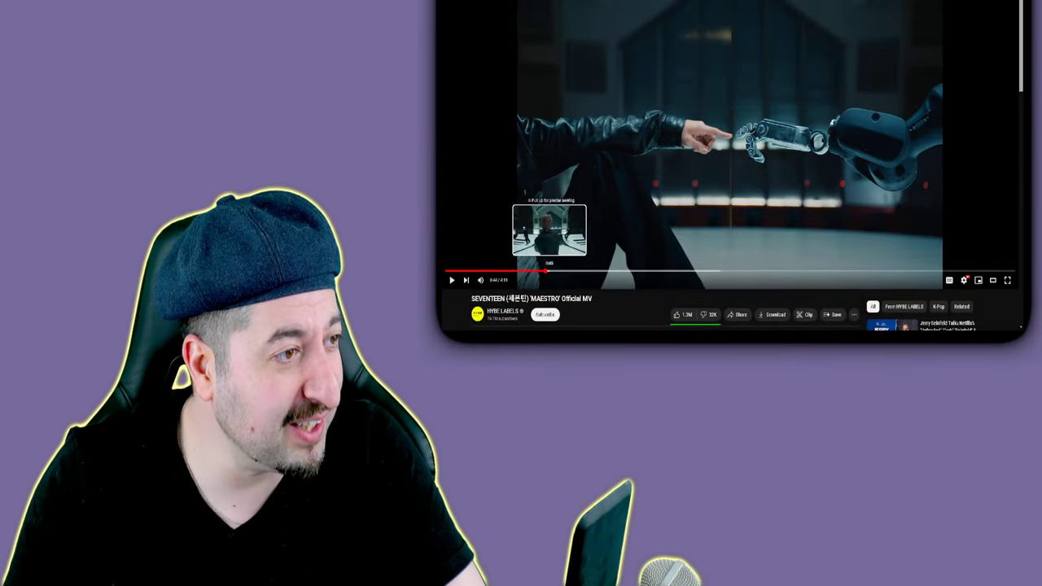